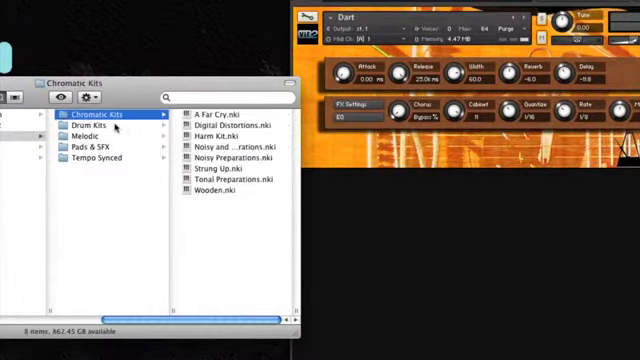
Browse from the Melodic folder into the Fractured library's Drum Kits folder.
click(70, 130)
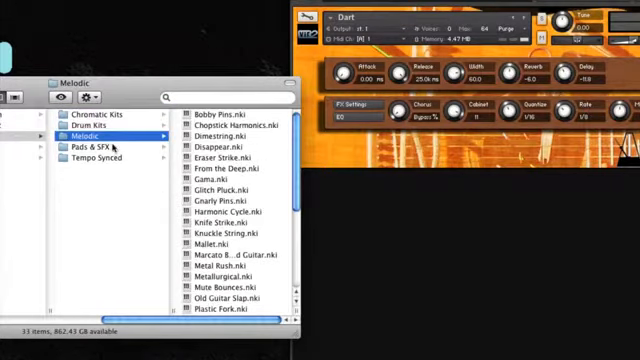
click(100, 152)
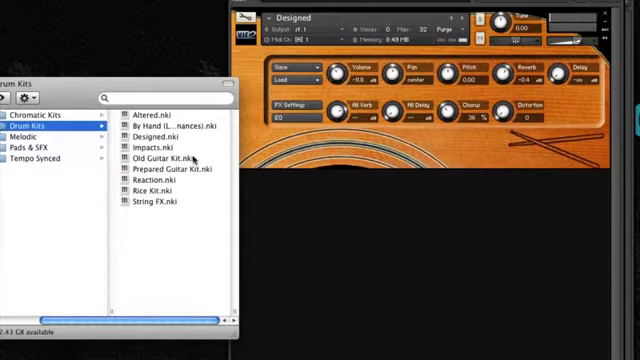
Load another Drum Kits instrument to audition it.
double_click(184, 168)
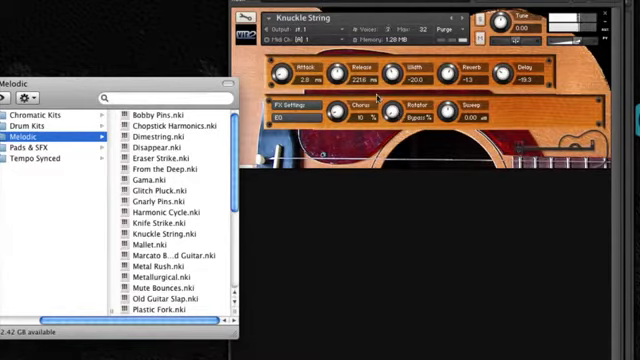
Load an instrument from the Tempo Synced folder for auditioning.
click(48, 160)
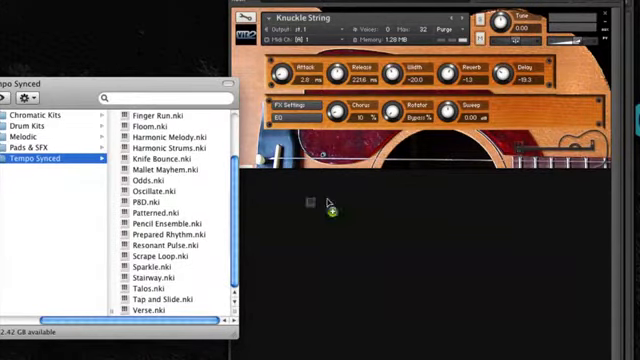
double_click(160, 298)
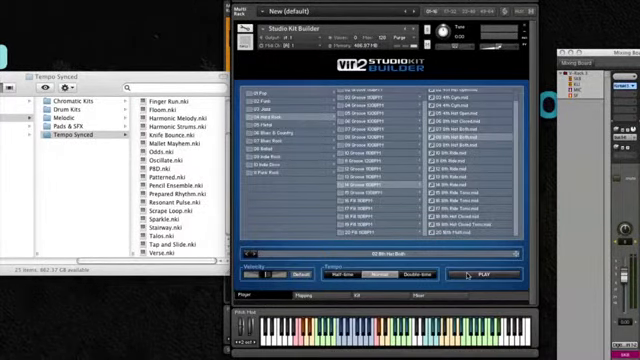
Choose a kit preset to build on in Studio Kit Builder.
click(472, 272)
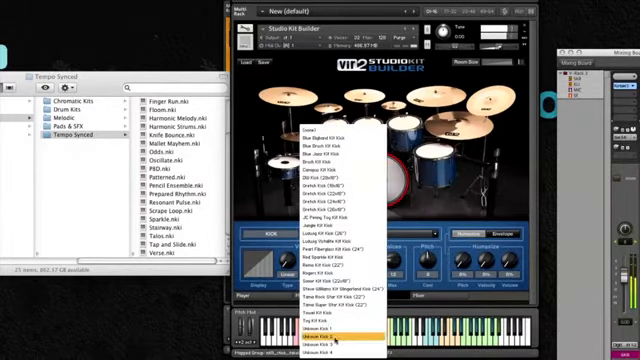
mouse_move(330, 212)
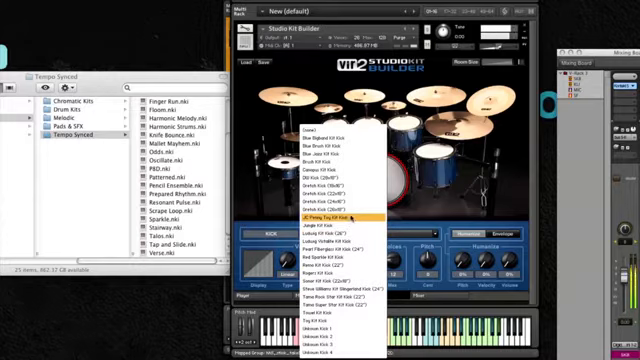
Try kick drums from the list, settle on a replacement kick, and select the snare.
click(320, 210)
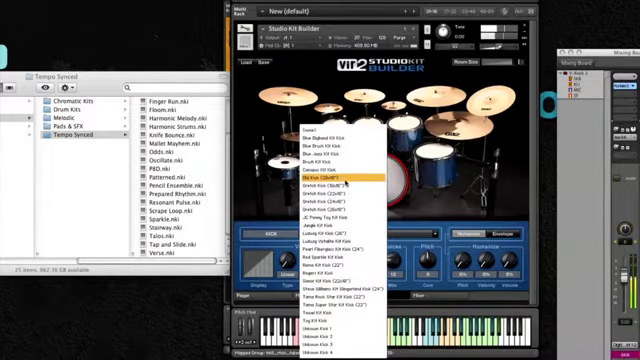
click(332, 180)
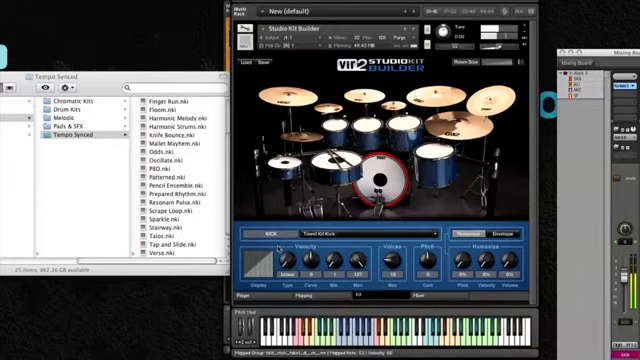
click(336, 160)
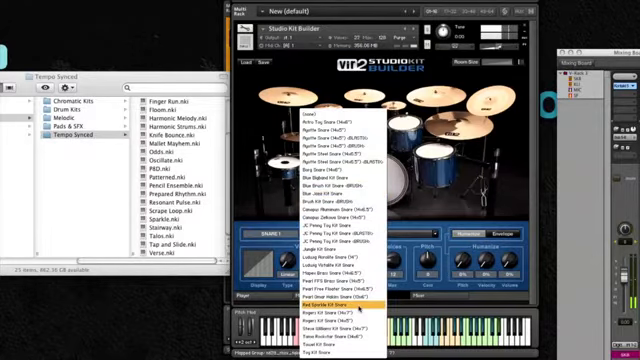
Choose a replacement snare drum for the kit.
click(338, 302)
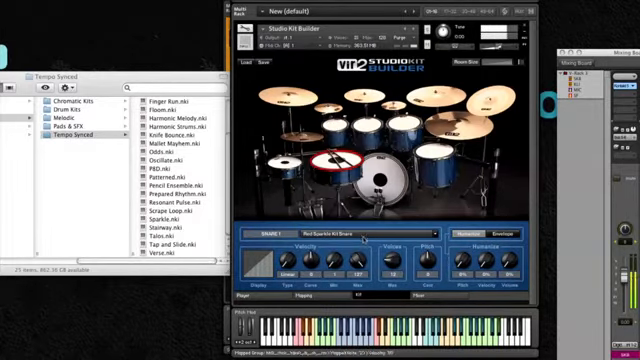